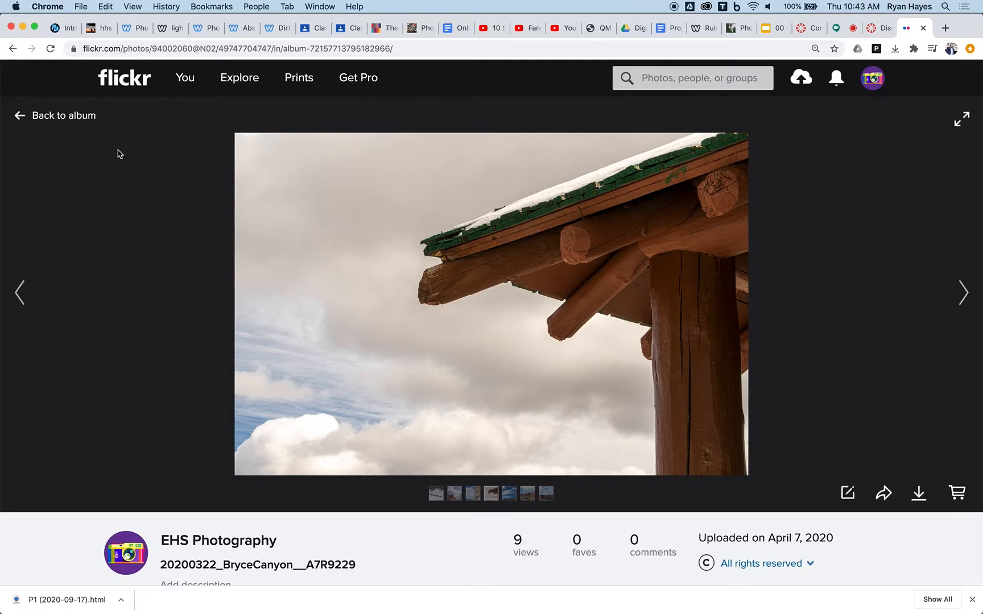
mouse_move(314, 215)
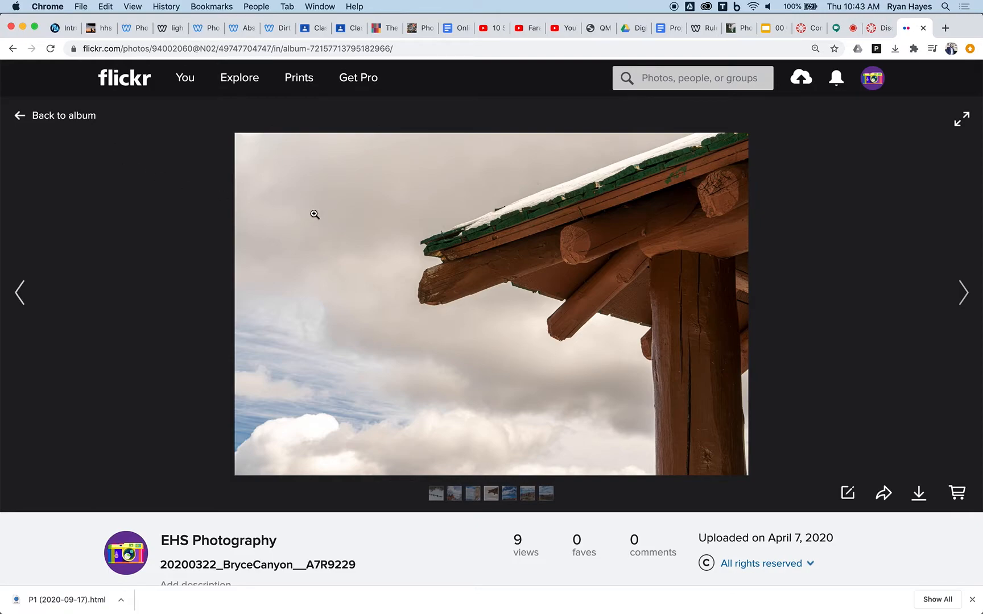
Open the Flickr photo's share window showing its HTML embed code.
right_click(461, 283)
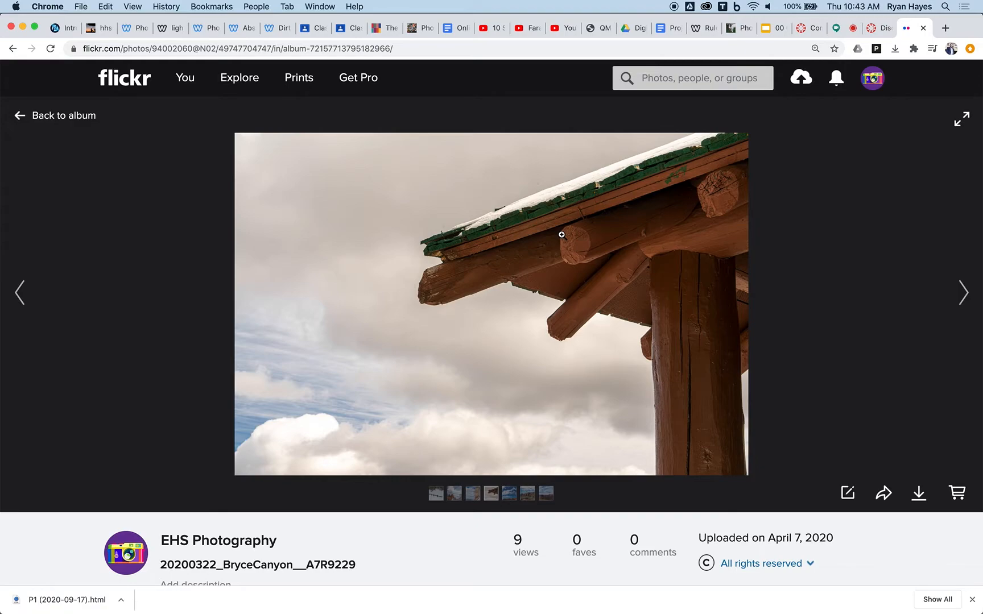
mouse_move(688, 305)
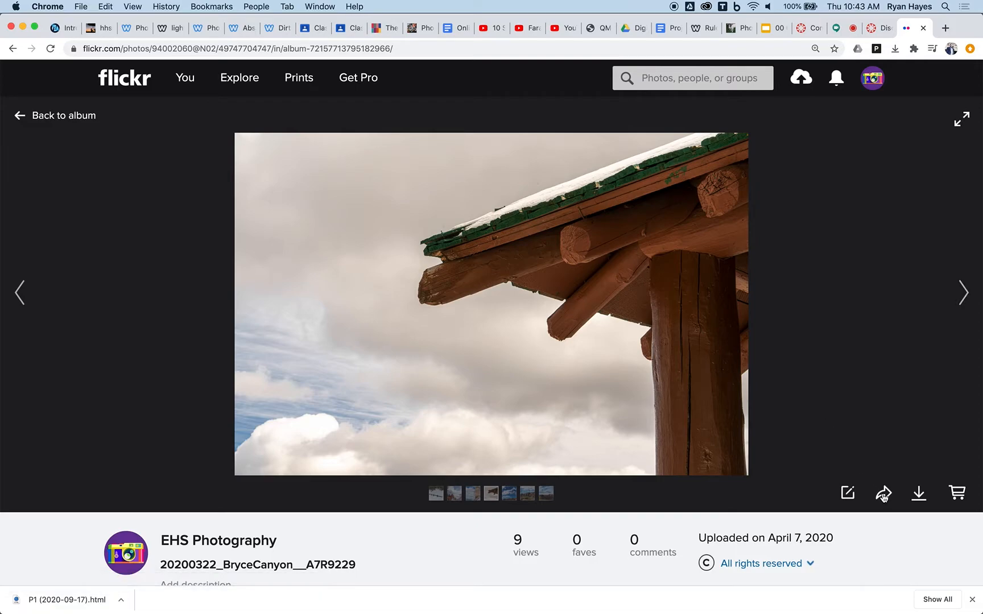
mouse_move(884, 494)
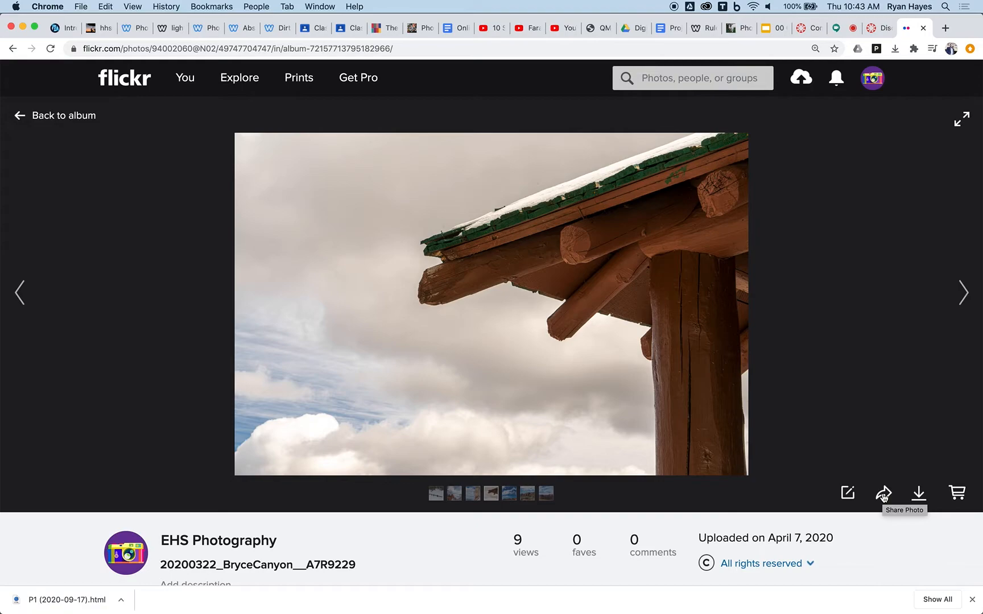
click(884, 493)
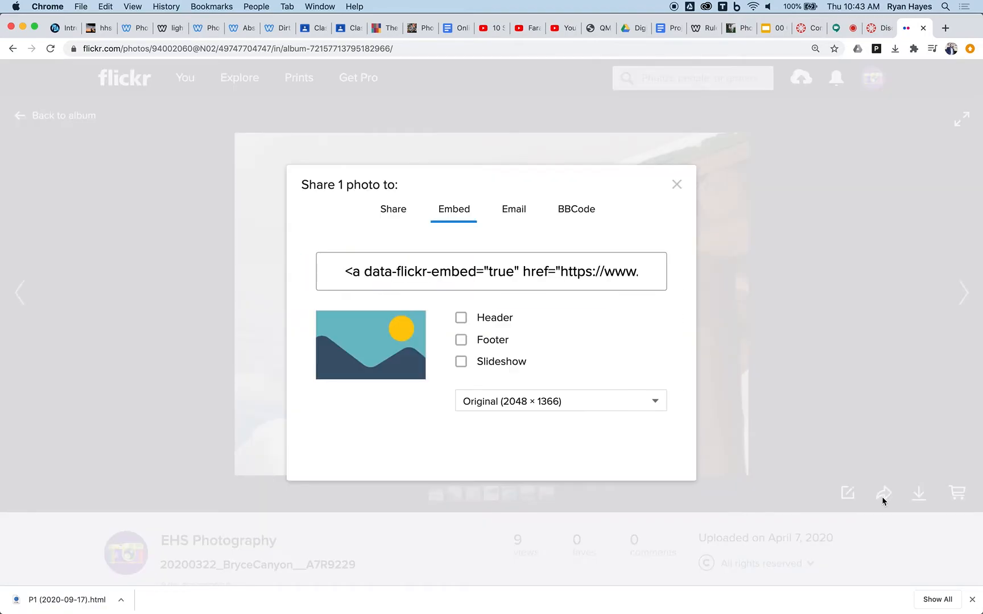
mouse_move(516, 219)
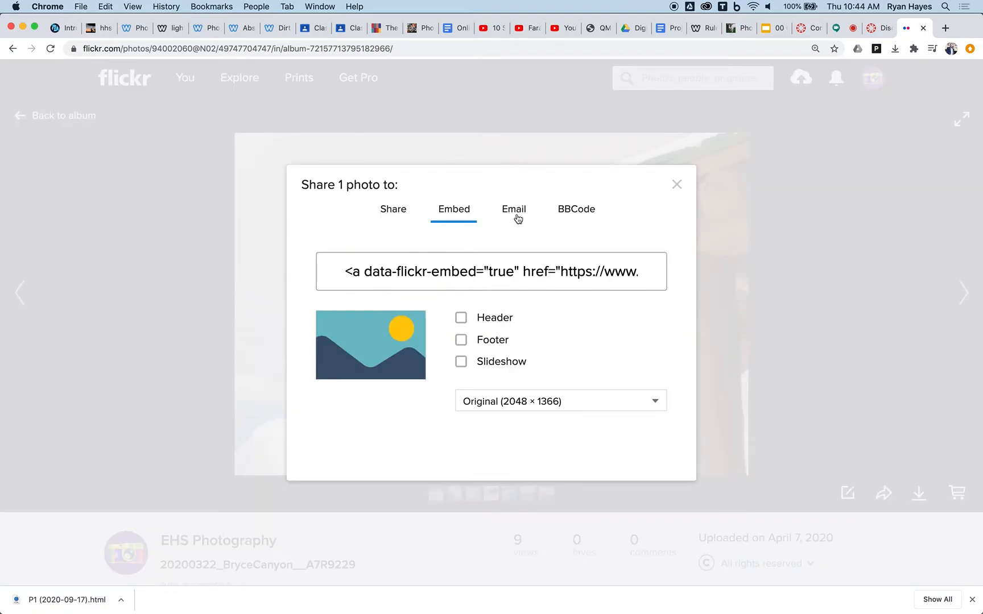
mouse_move(458, 212)
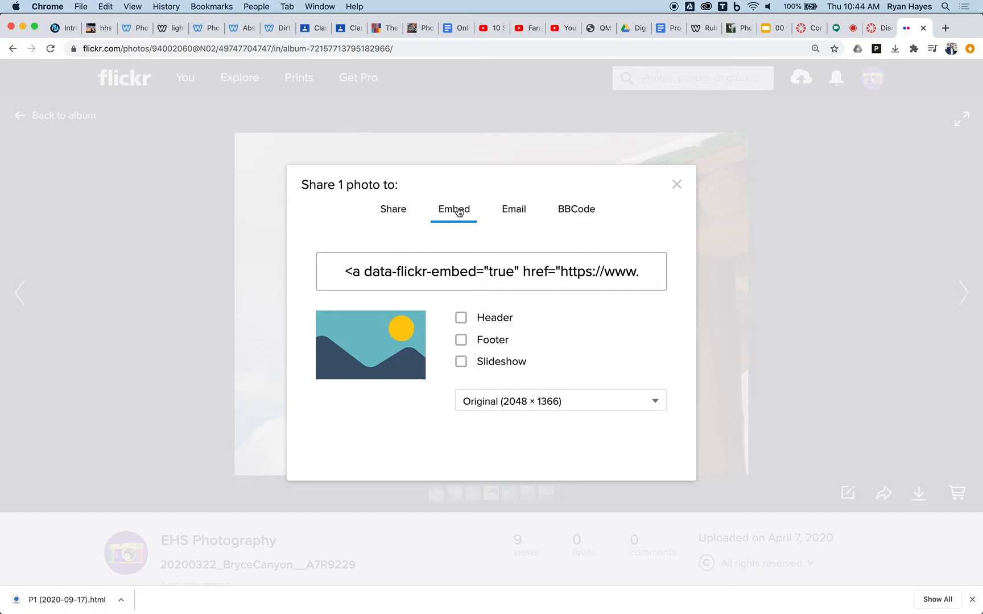
mouse_move(422, 268)
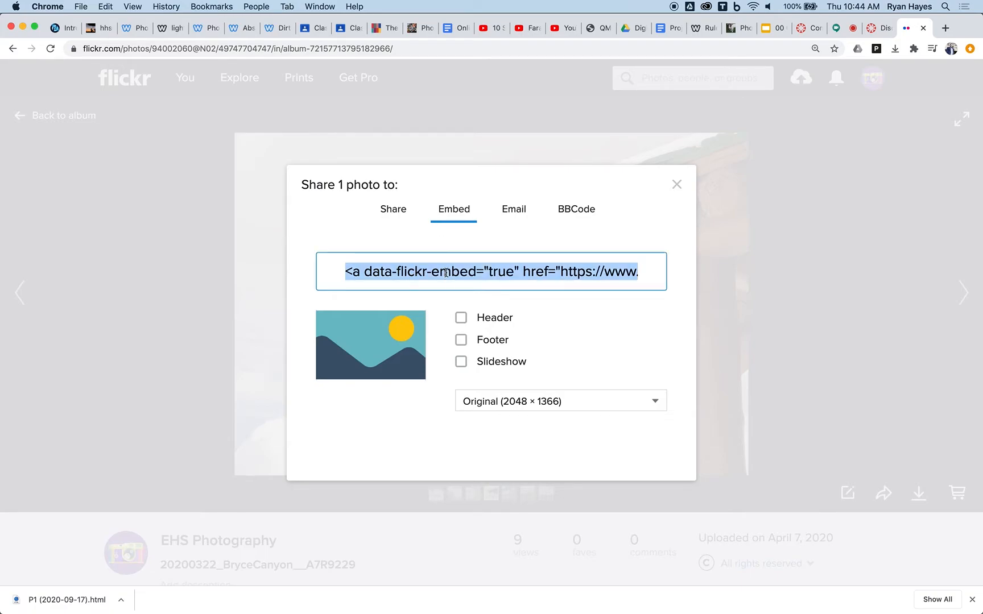
mouse_move(527, 277)
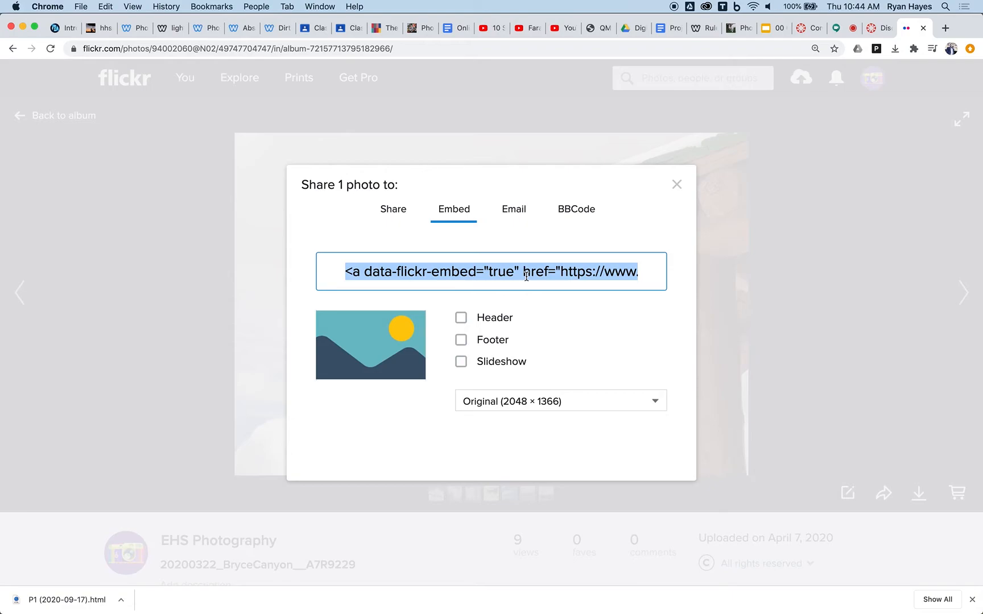
mouse_move(851, 67)
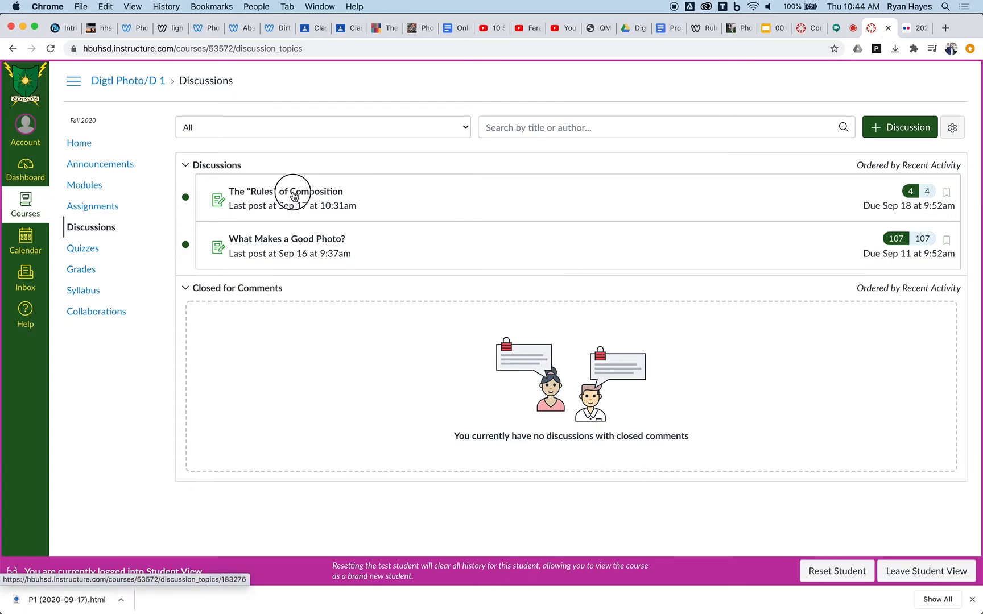
Start an empty reply on The "Rules" of Composition discussion.
click(285, 192)
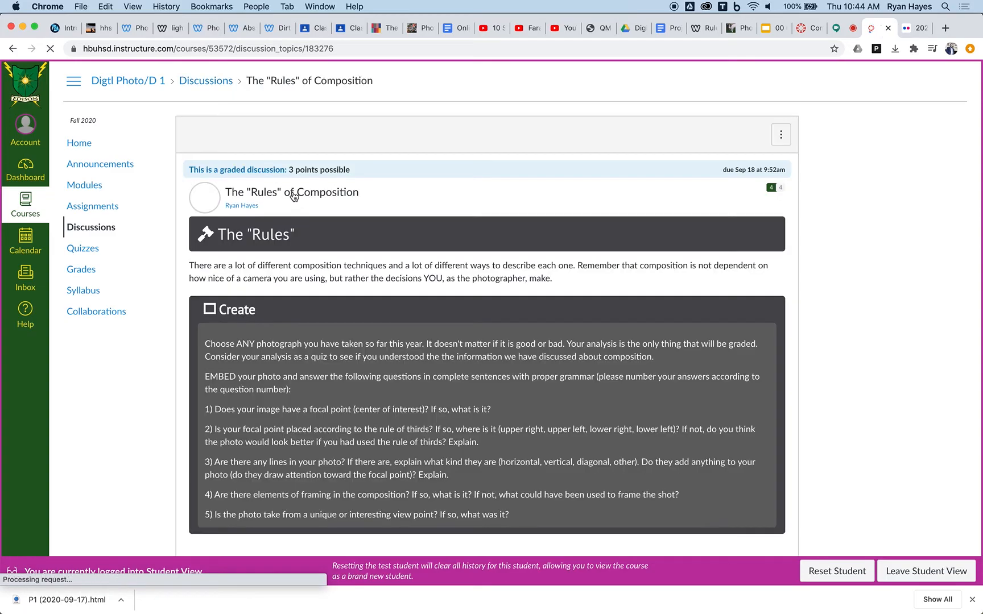
scroll(down, 3)
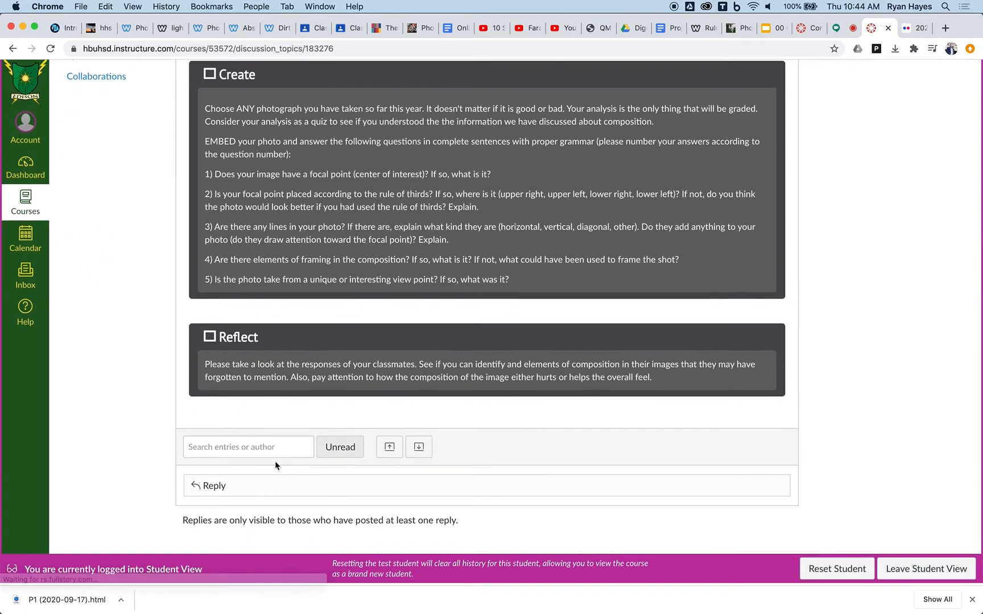
click(214, 485)
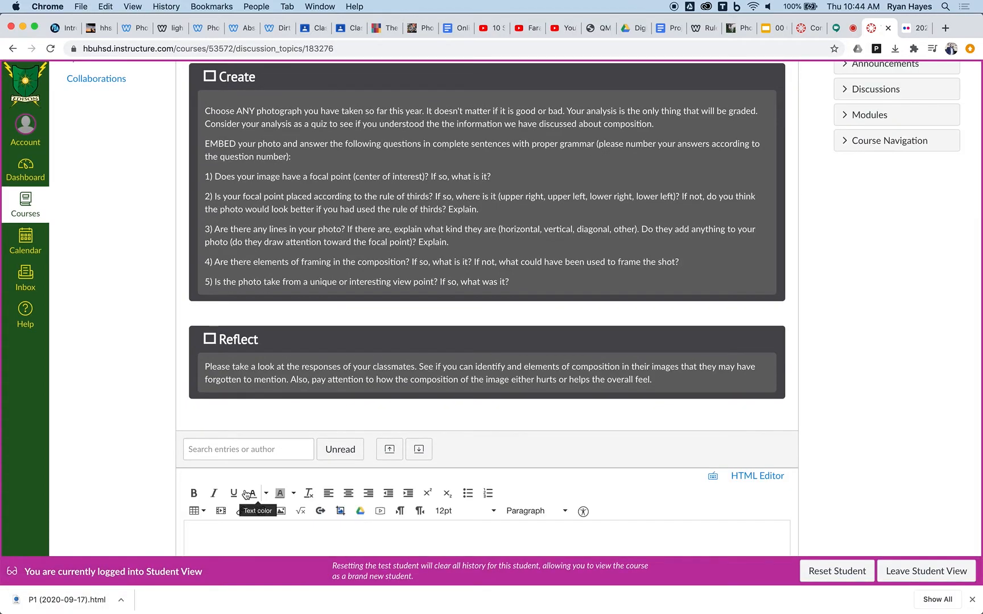
scroll(down, 3)
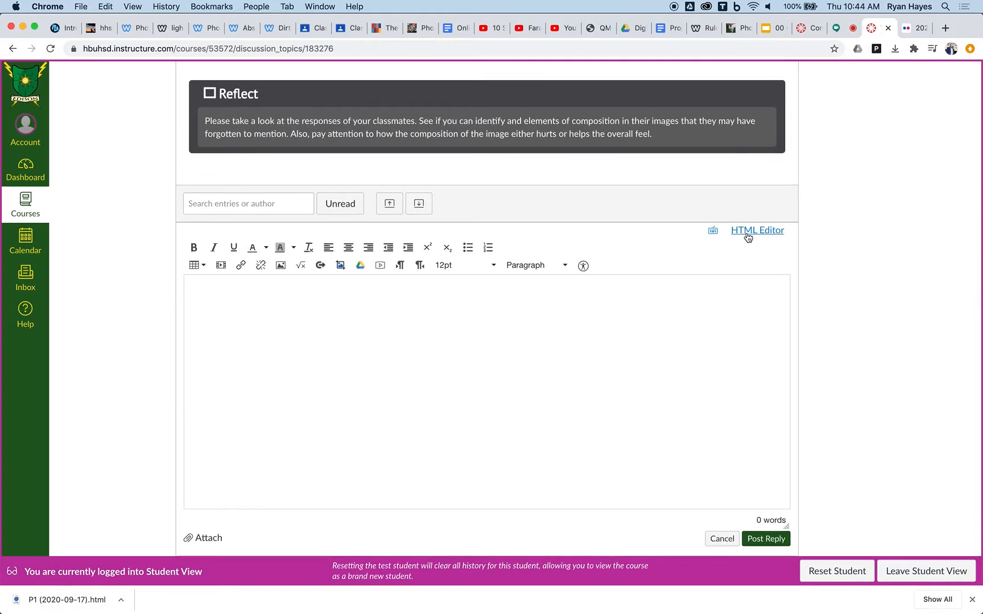
mouse_move(757, 230)
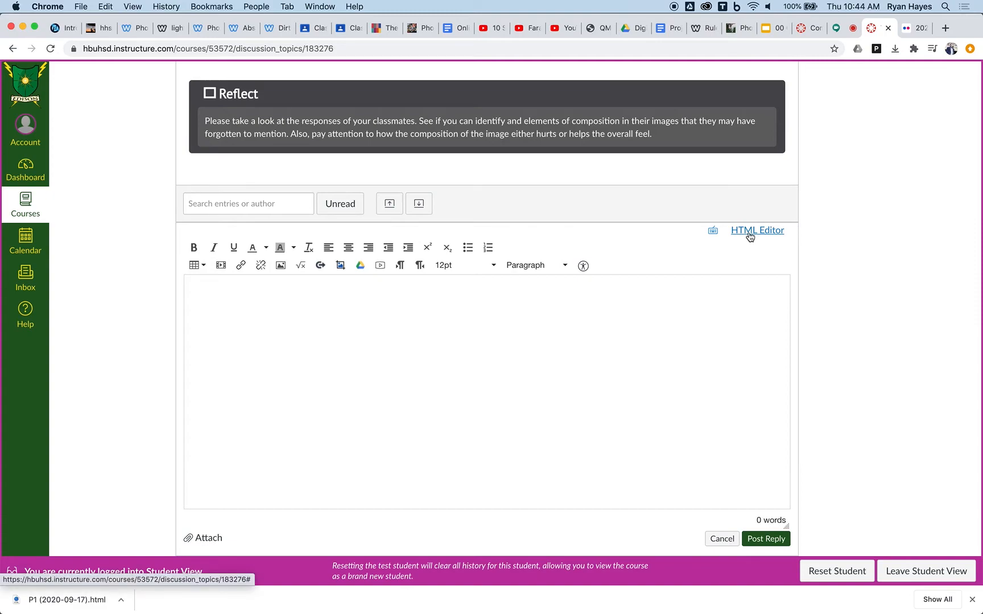
Switch the reply box to the HTML Editor for raw code entry.
click(756, 230)
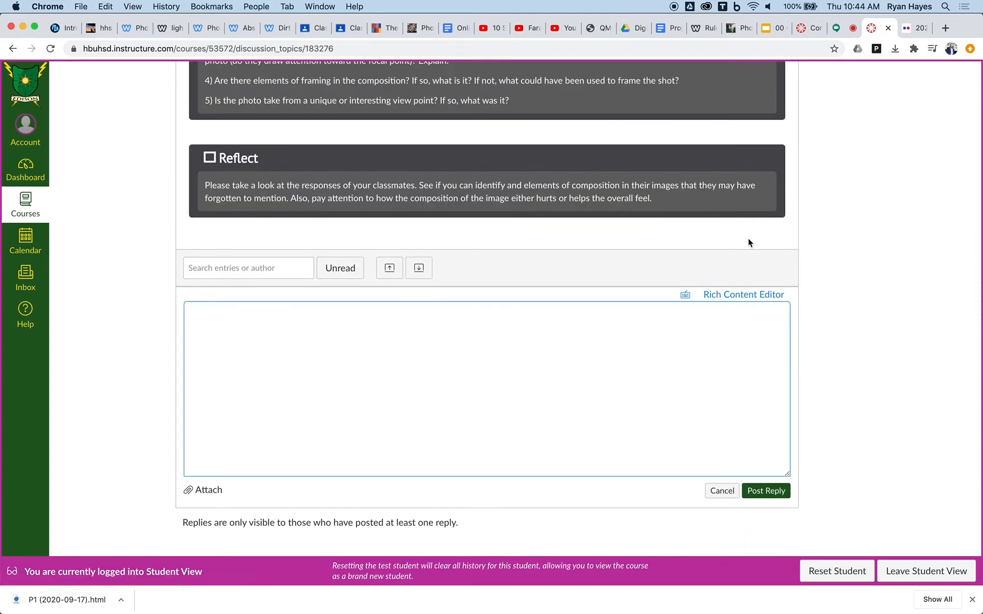
mouse_move(404, 364)
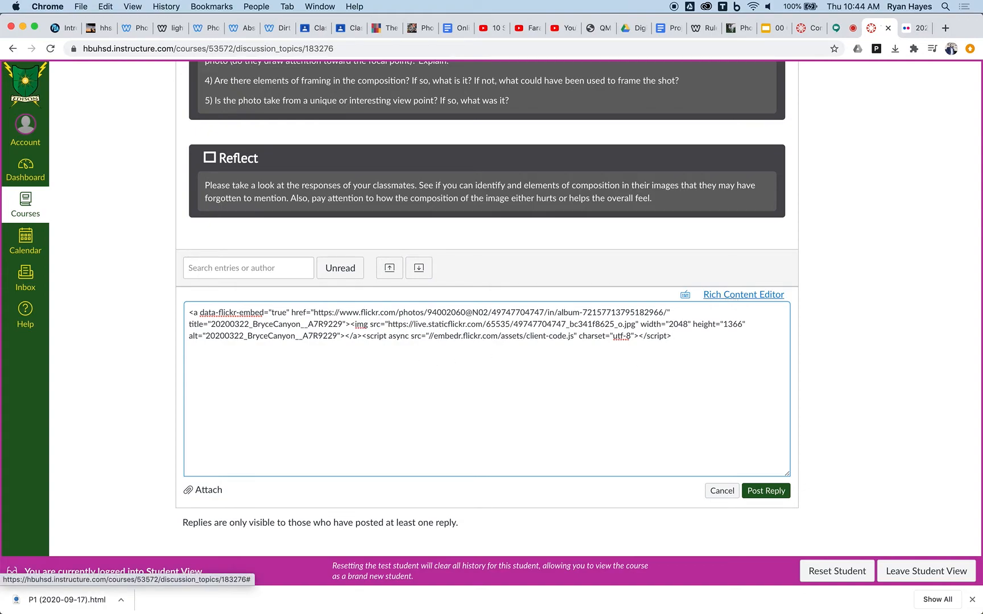
mouse_move(733, 299)
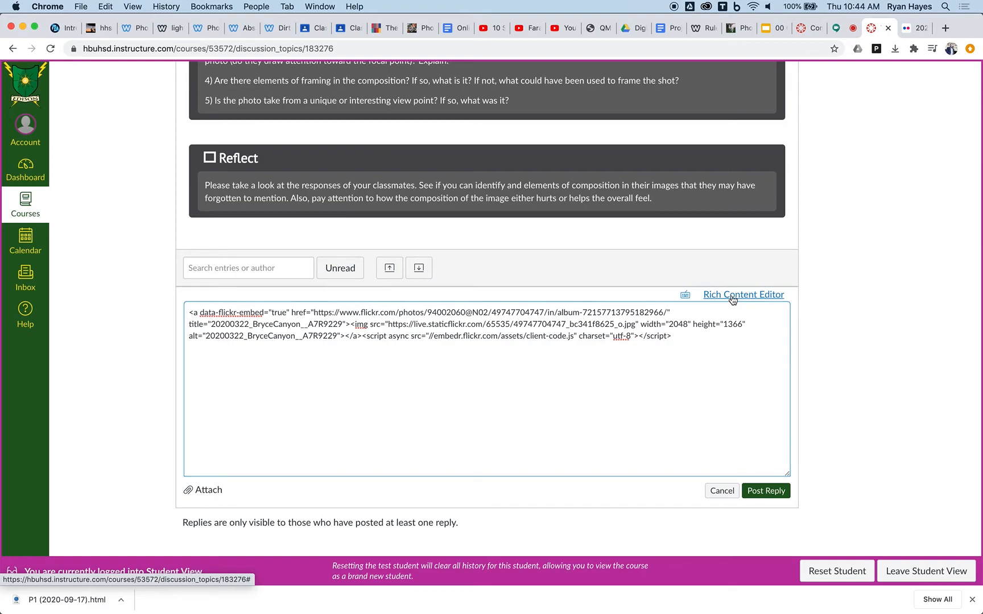
Return to the Rich Content Editor and type 'djiosjd'ijs'ifjasipodfjawfj' below the photo.
click(743, 295)
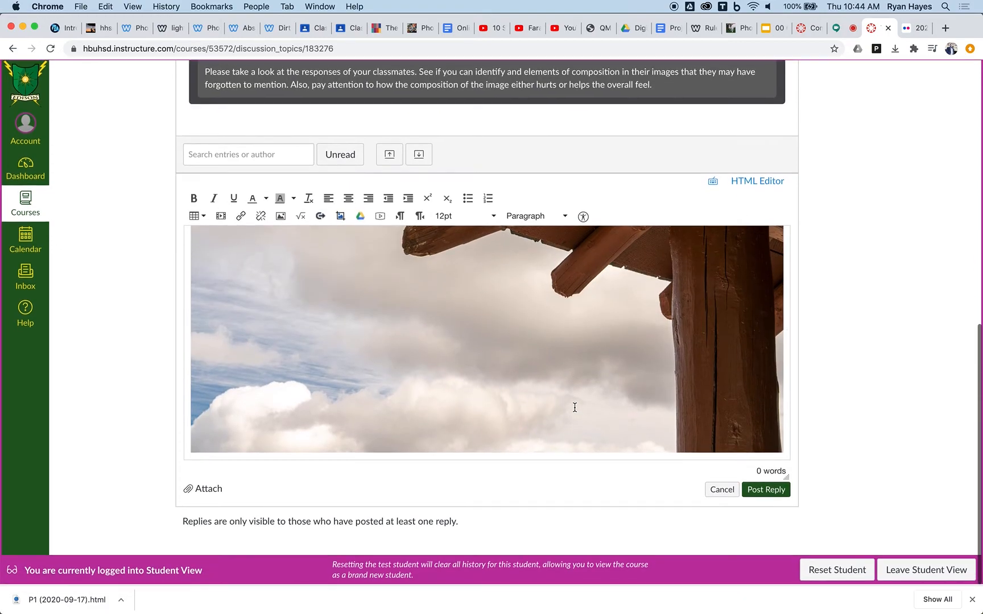
mouse_move(697, 377)
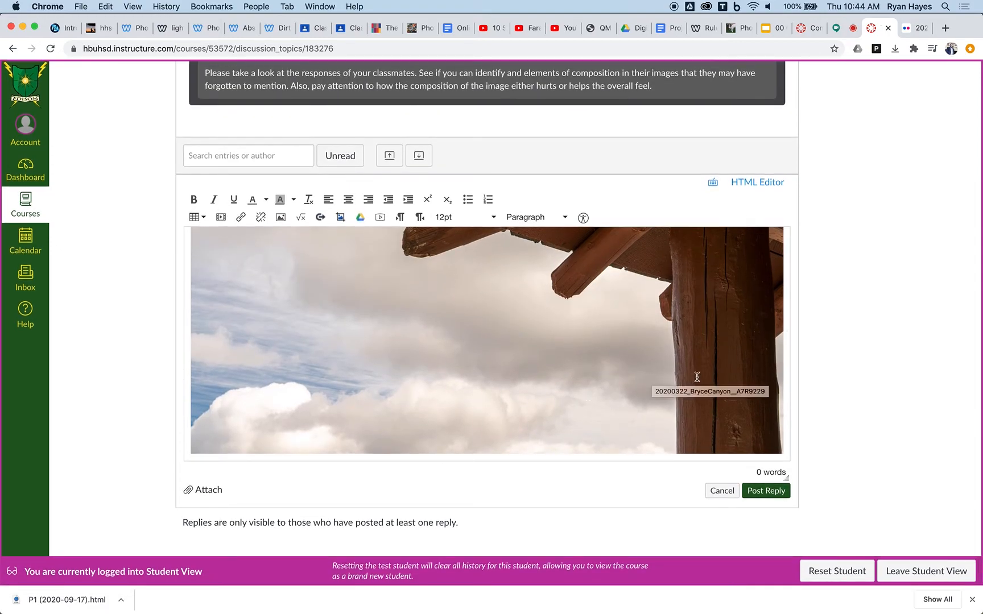
mouse_move(780, 387)
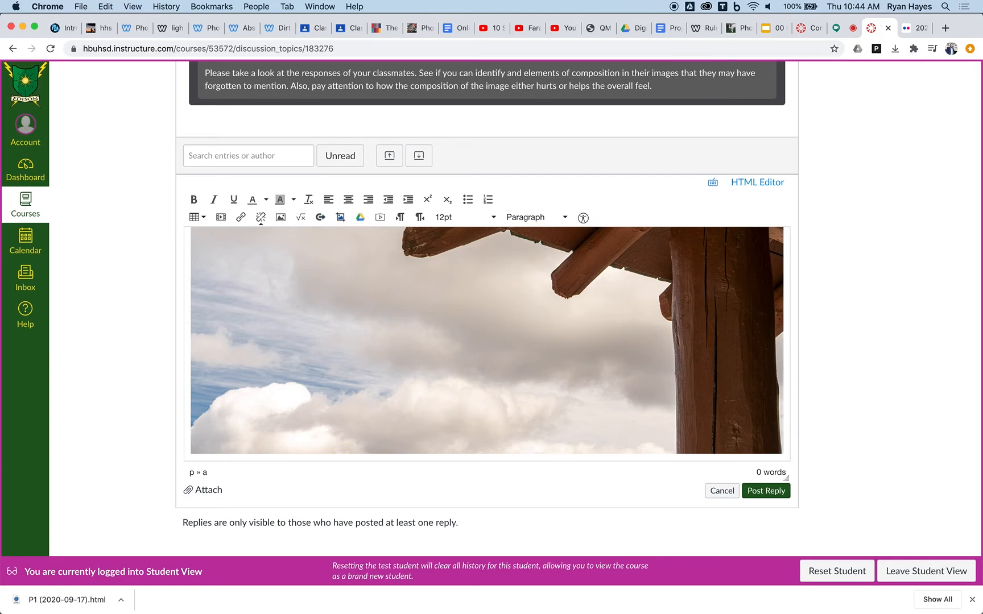
mouse_move(786, 396)
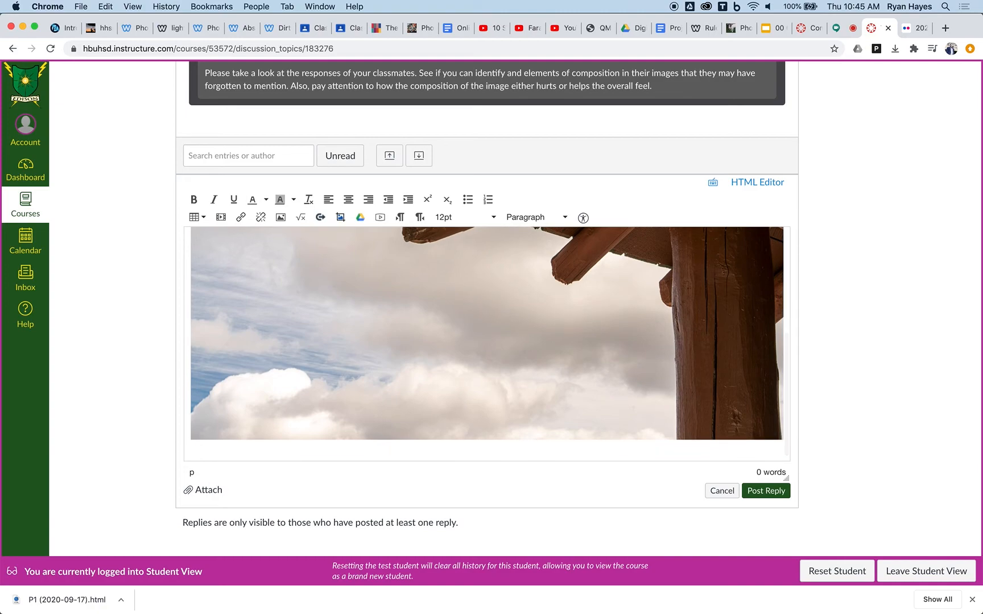
text(djiosjd'ijs'ifjasipodfjawfj')
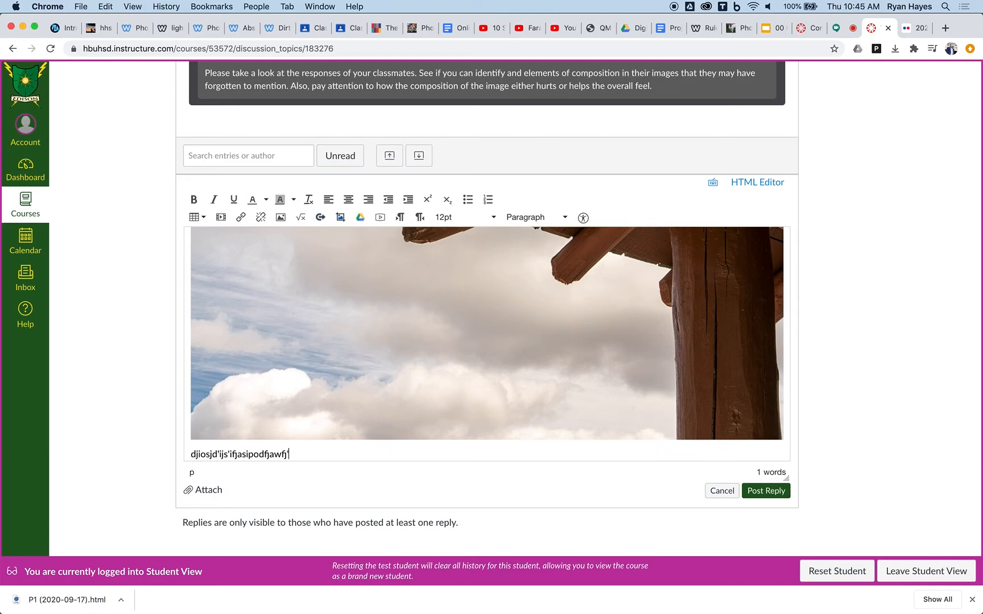